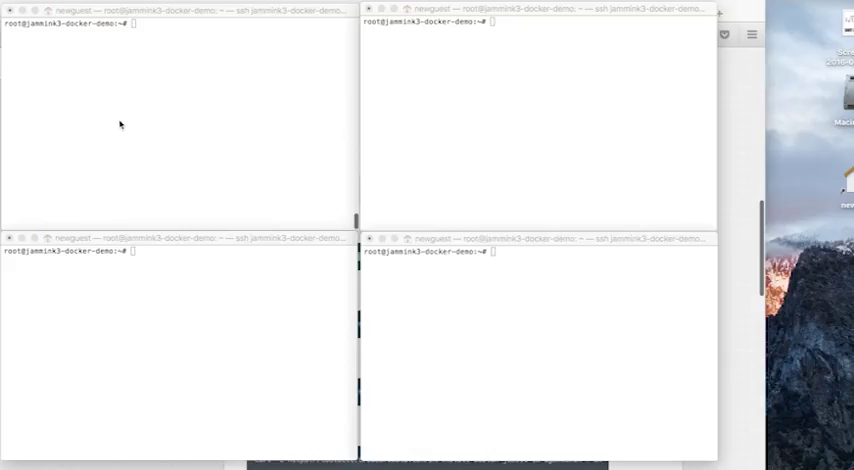
pyautogui.moveTo(499, 332)
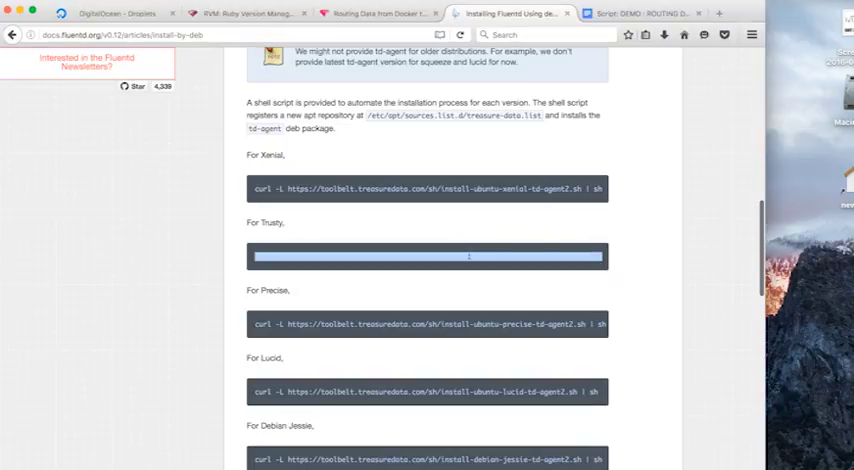
# Copy the Trusty td-agent install command and return to the terminals
pyautogui.rightClick(428, 257)
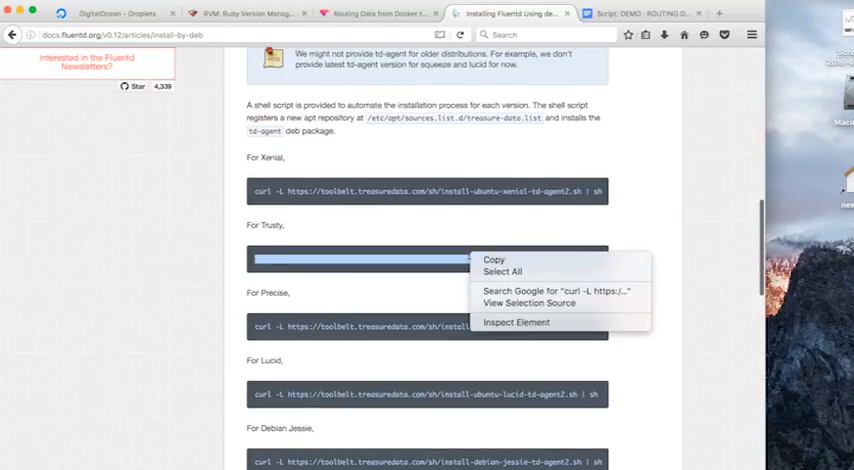
pyautogui.press('cmd+tab')
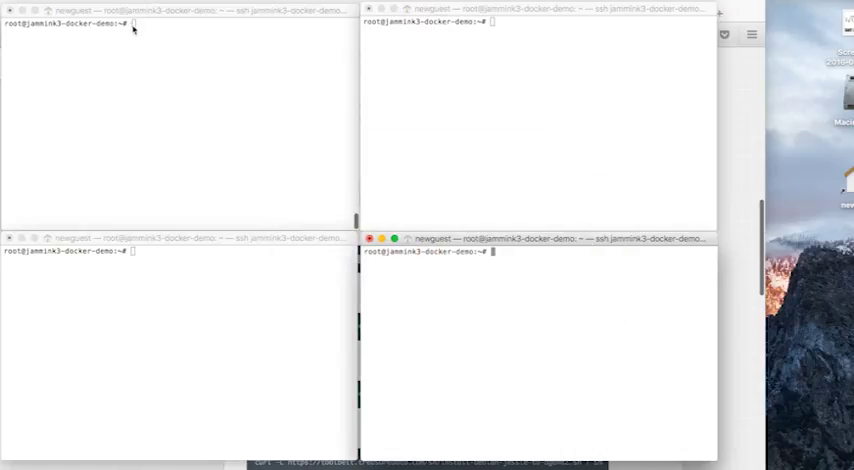
# Paste the td-agent install command into the first terminal session
pyautogui.rightClick(130, 30)
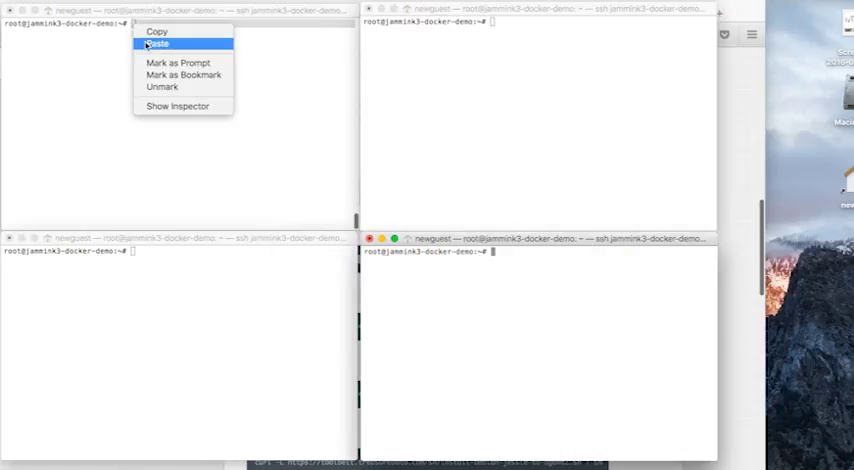
pyautogui.click(158, 42)
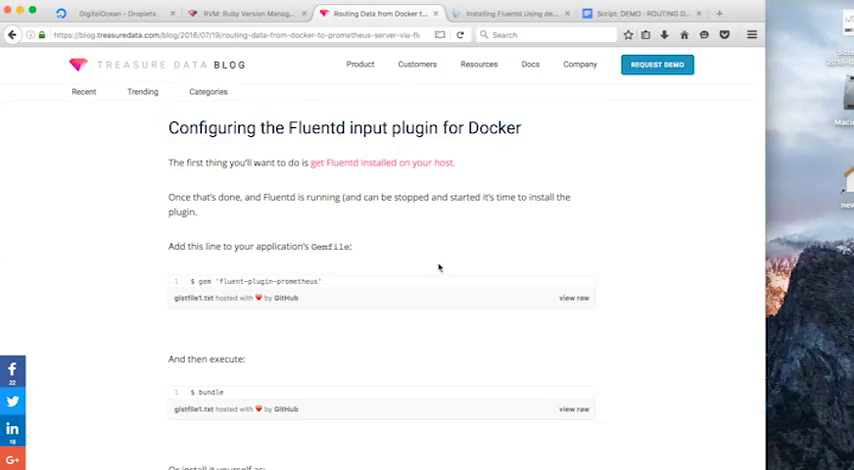
# Copy the td-agent-gem fluent-plugin-prometheus command and return to the terminal
pyautogui.scroll(-3)
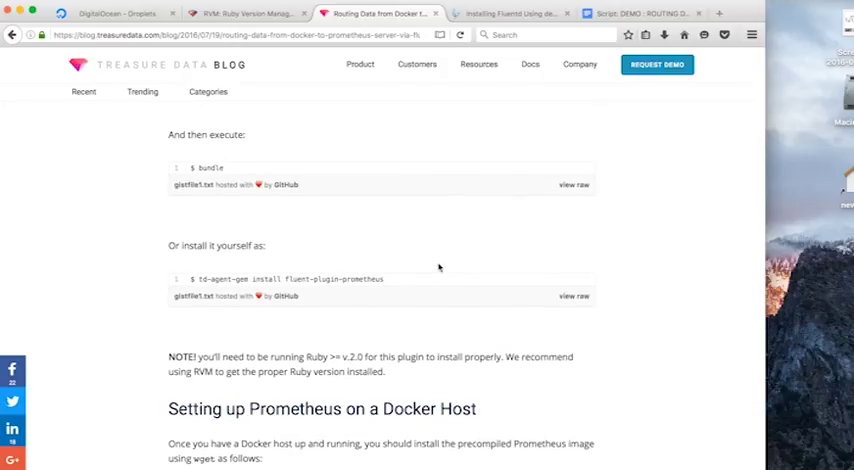
pyautogui.moveTo(388, 276)
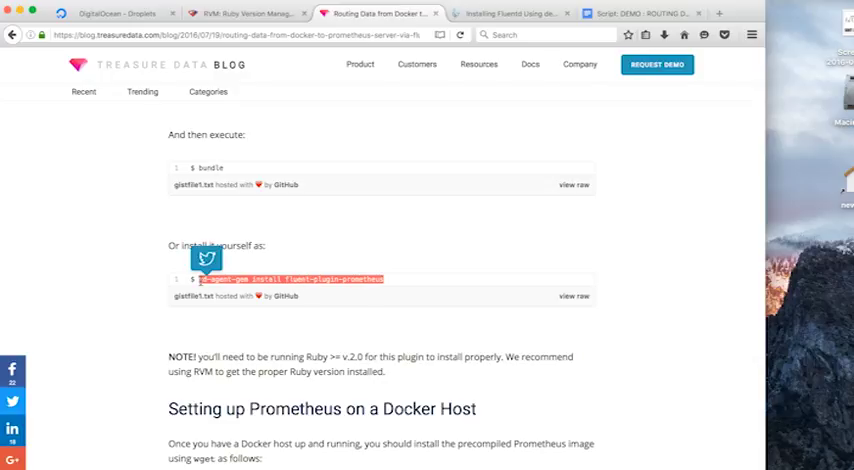
pyautogui.press('cmd+tab')
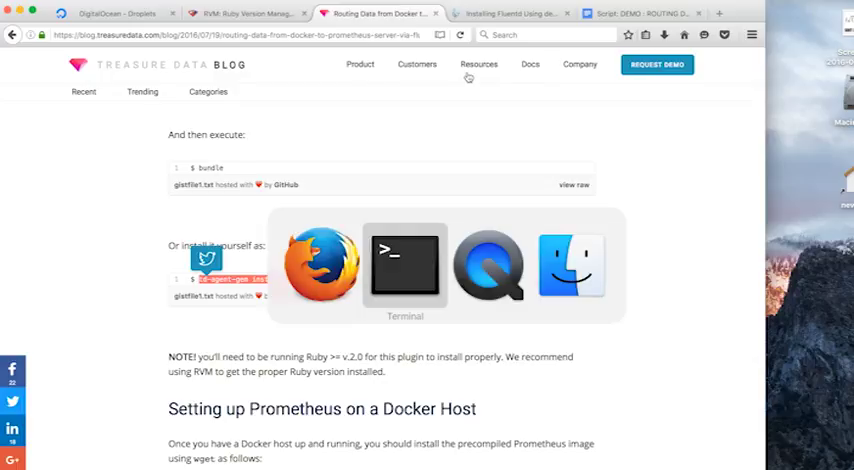
pyautogui.click(405, 265)
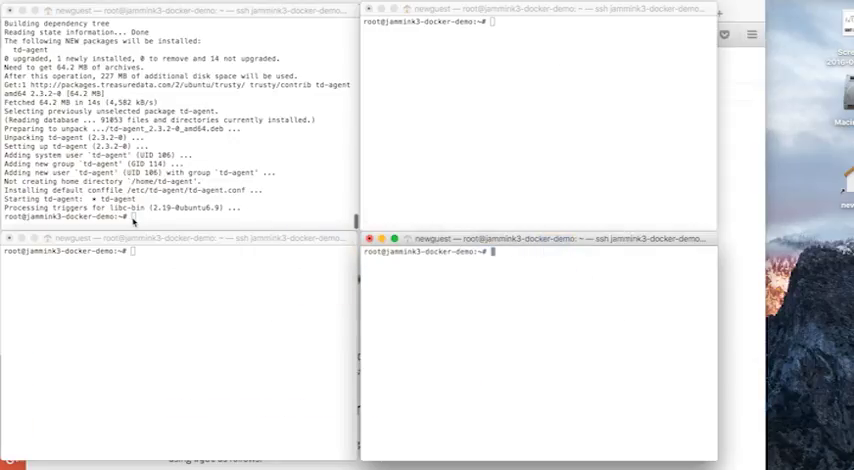
# Paste the fluent-plugin-prometheus gem install into the first session
pyautogui.rightClick(133, 219)
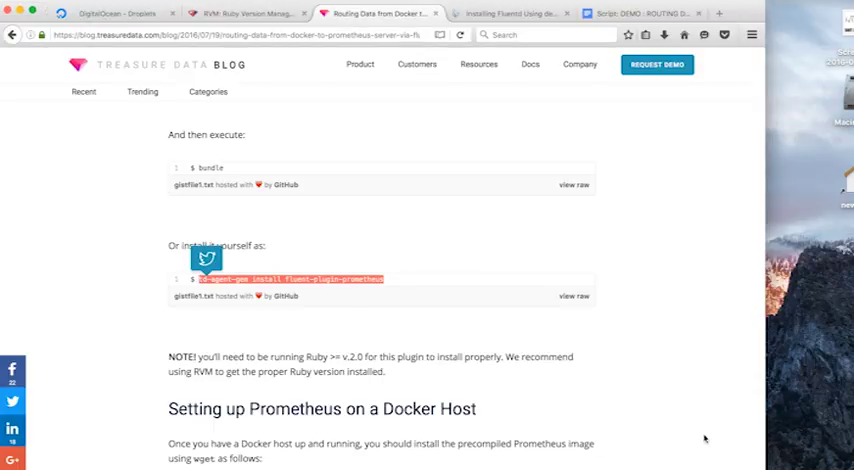
# Scroll to and select the Prometheus 0.16.1 wget download command
pyautogui.scroll(-3)
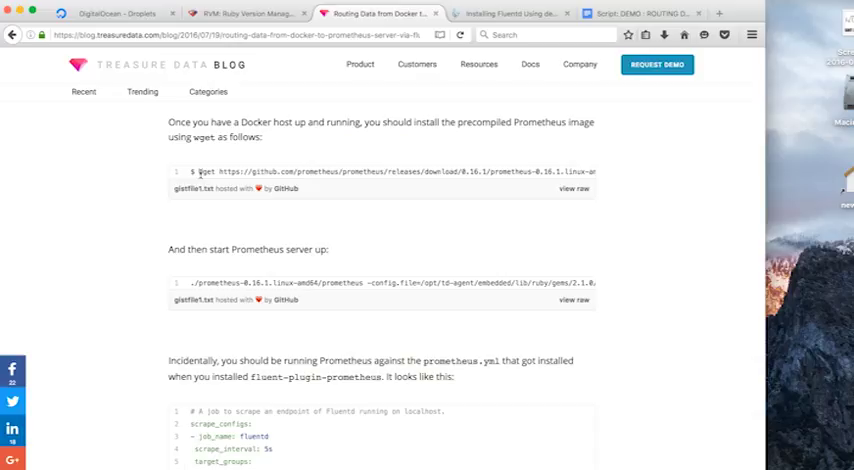
pyautogui.tripleClick(380, 171)
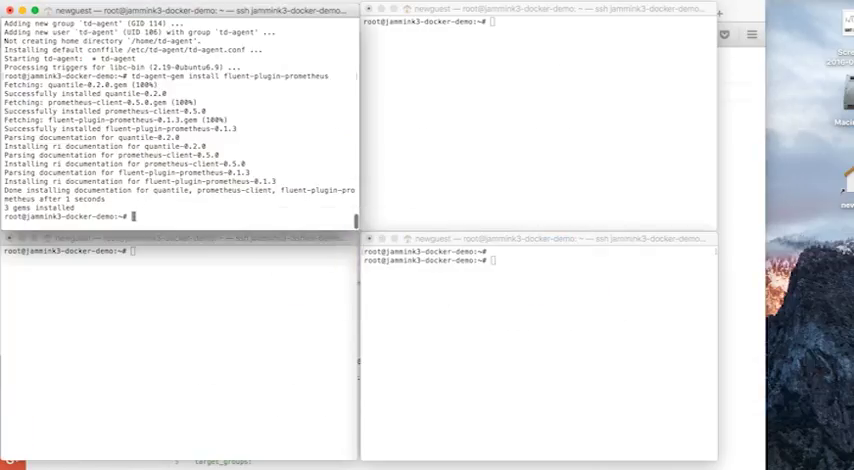
# Paste the Prometheus 0.16.1 download command into the first session
pyautogui.rightClick(130, 216)
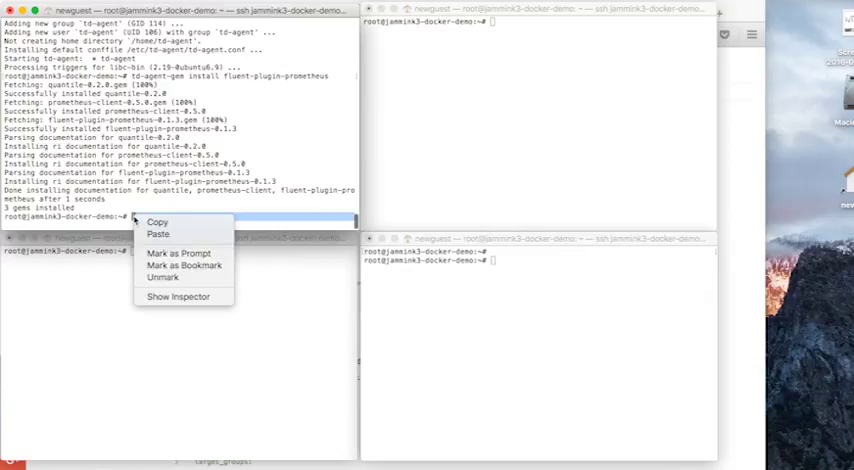
pyautogui.click(159, 234)
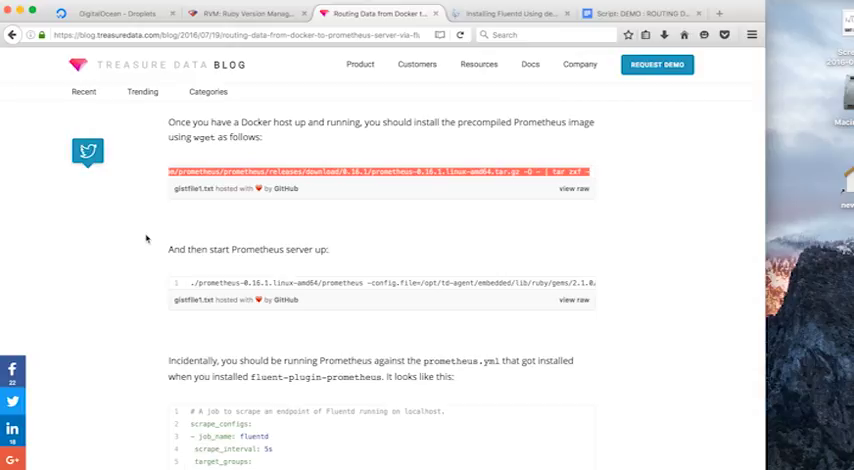
# Scroll the blog to the 'start Prometheus server up' command
pyautogui.scroll(-3)
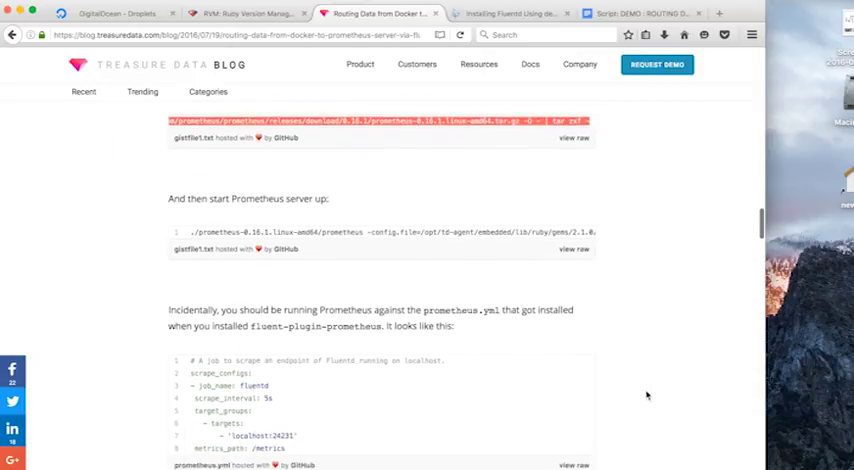
pyautogui.scroll(-3)
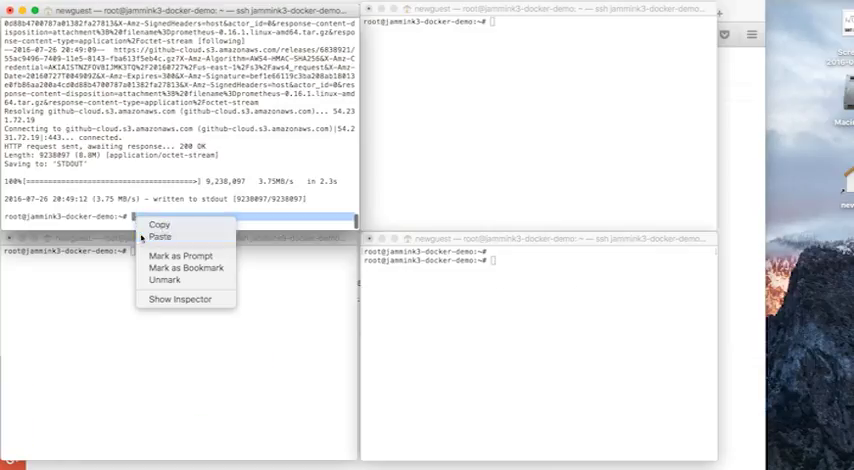
# Start Prometheus, then list and inspect the prometheus folder in another session
pyautogui.click(160, 237)
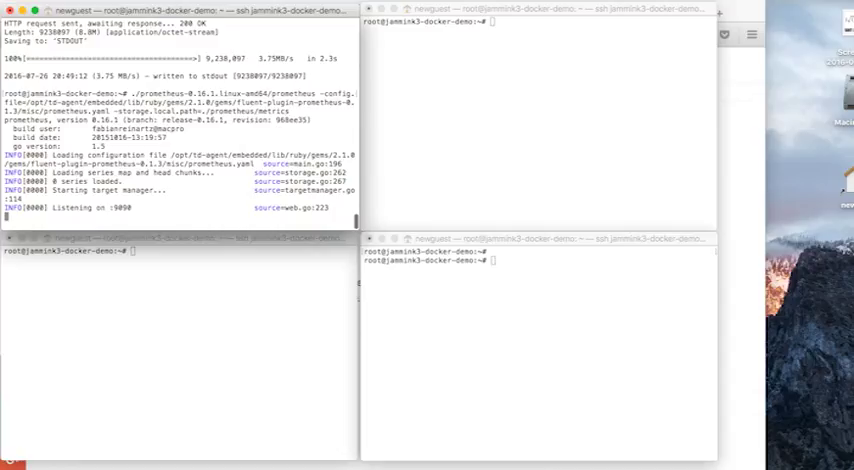
pyautogui.write('ls')
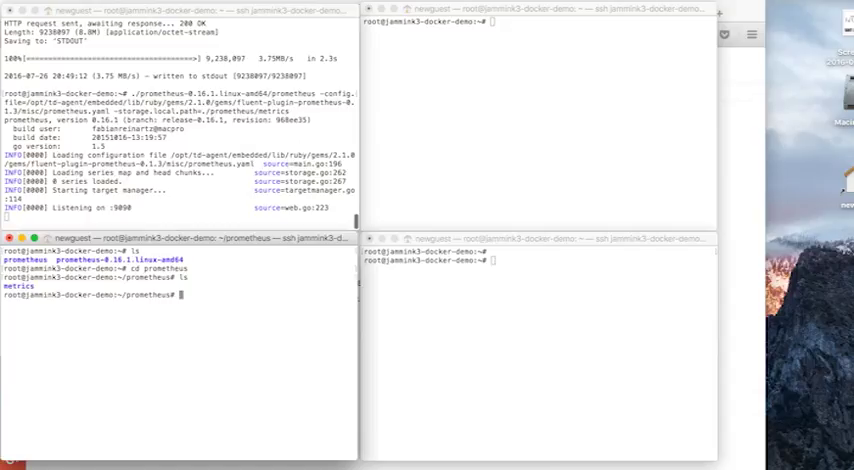
pyautogui.write('c')
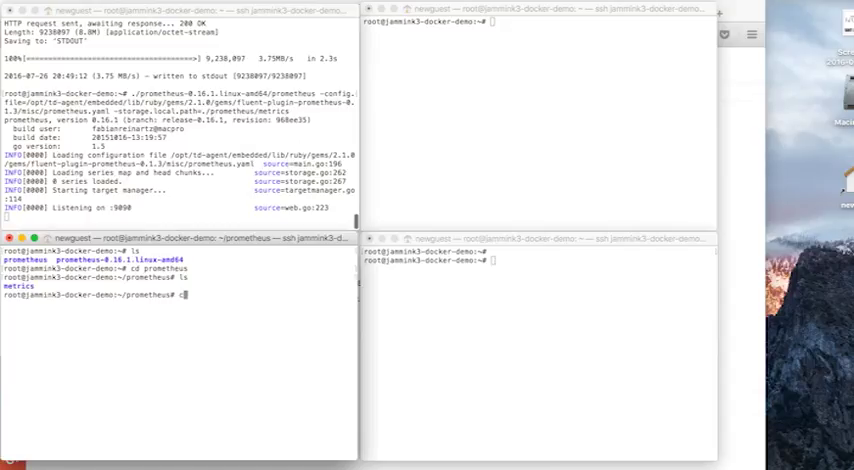
pyautogui.press('Backspace')
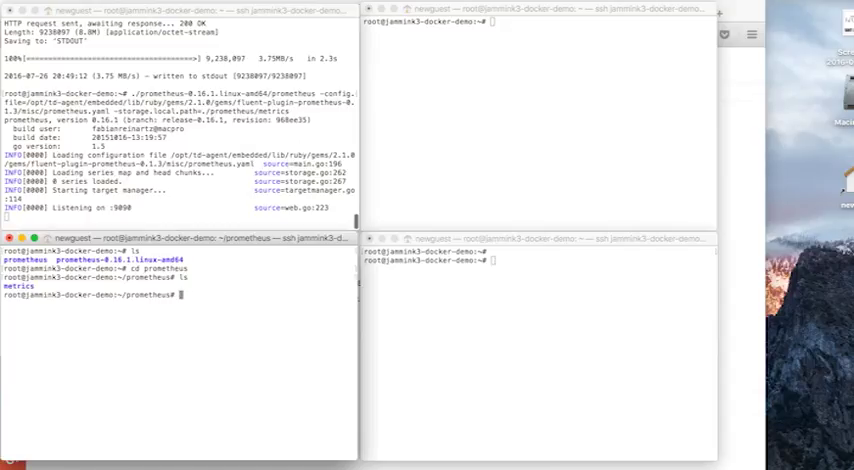
pyautogui.write('du -d')
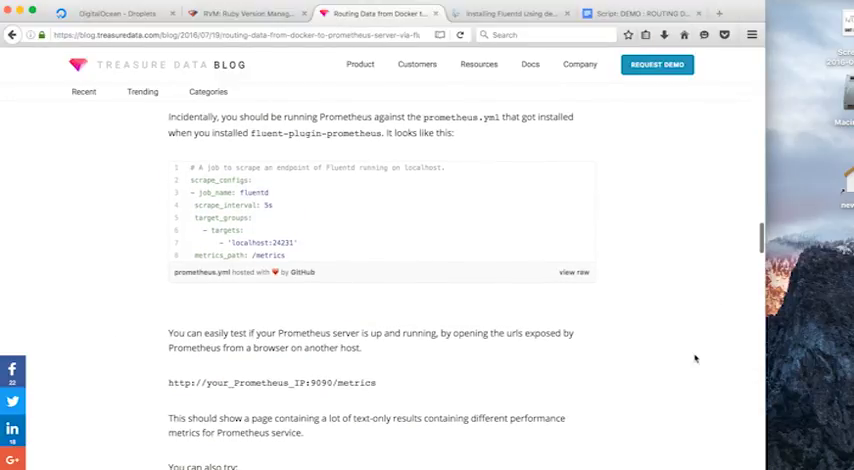
# Scroll the blog's testing section, then view the DigitalOcean Droplets list
pyautogui.scroll(-3)
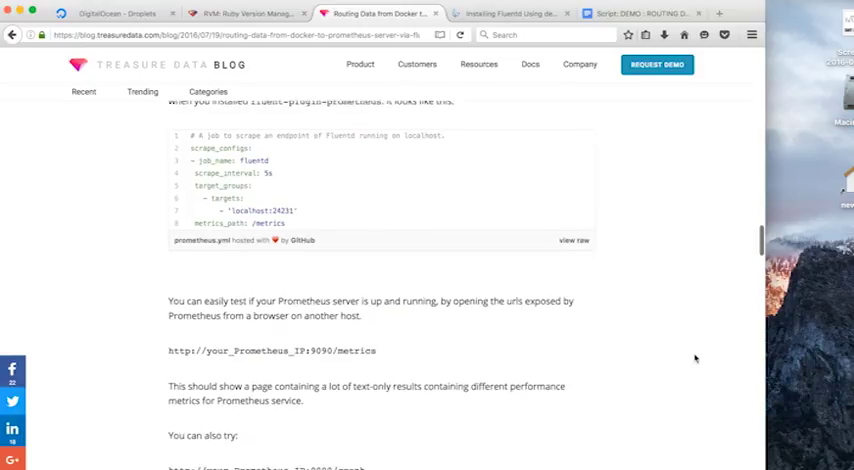
pyautogui.scroll(-3)
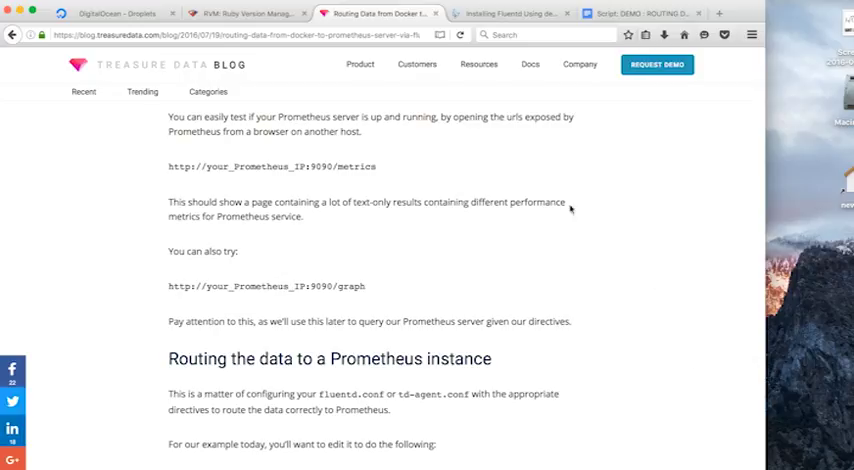
pyautogui.click(100, 13)
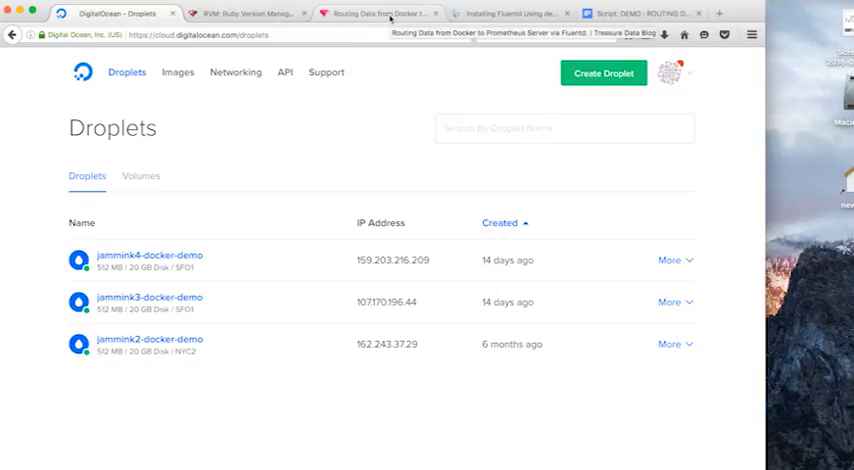
# Return to the Treasure Data blog's Prometheus test URLs
pyautogui.click(378, 13)
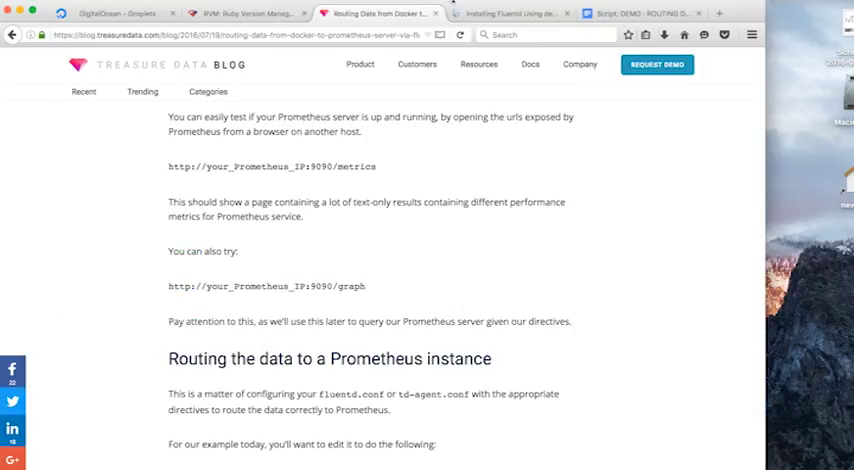
pyautogui.moveTo(718, 14)
pyautogui.write('107.170.196.44:')
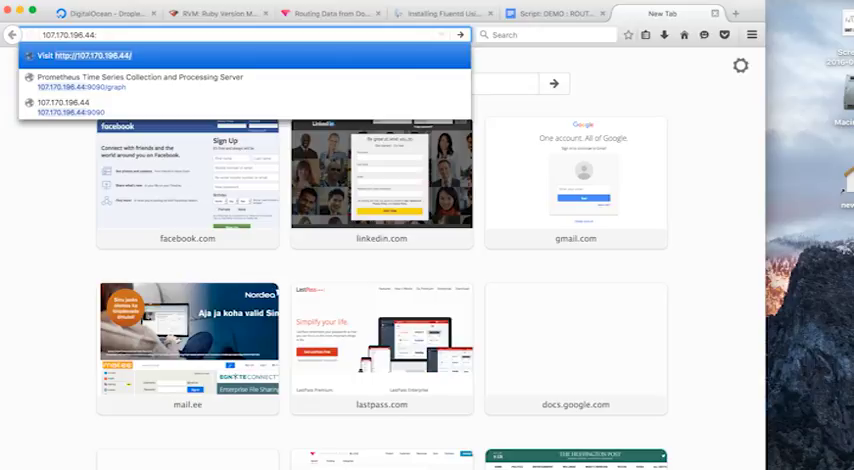
# Load 107.170.196.44:9090/metrics, then change the address path to graph
pyautogui.write('9090')
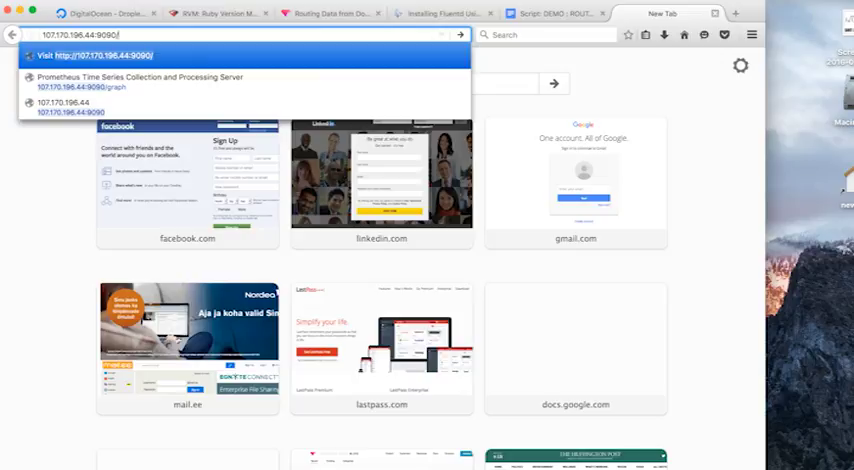
pyautogui.write('metrics')
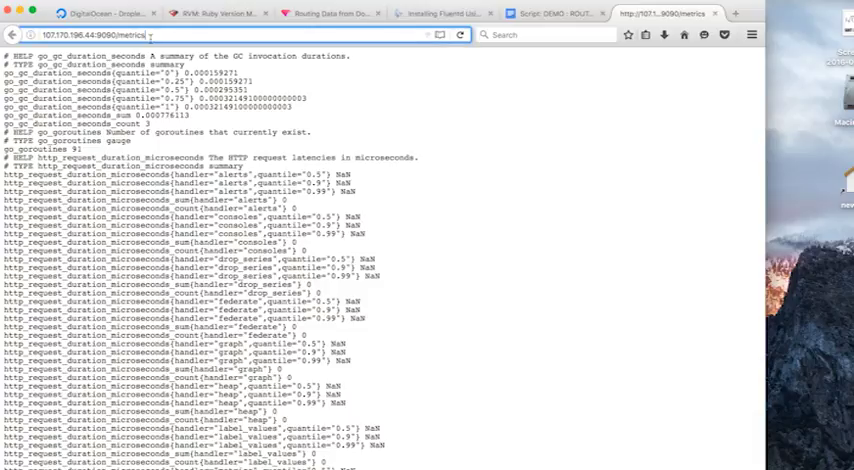
pyautogui.click(150, 35)
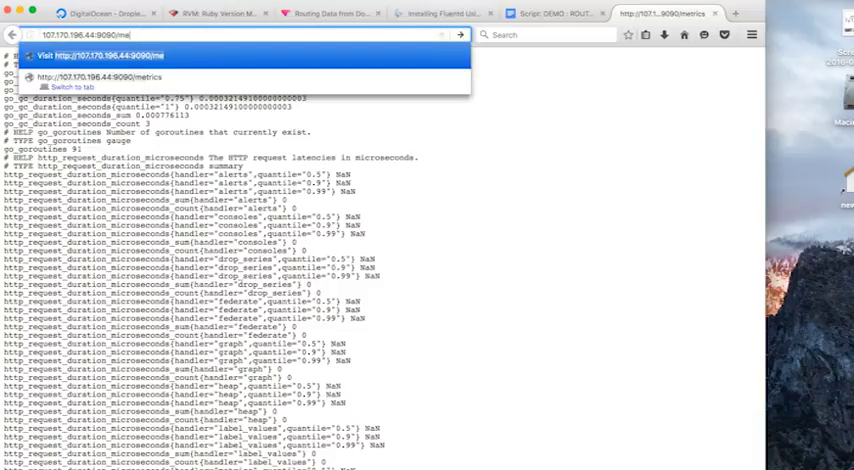
pyautogui.write('graph')
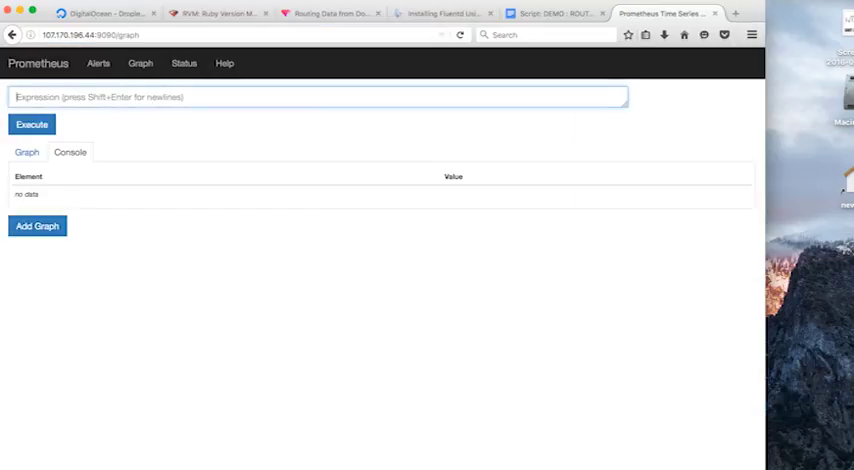
# Switch to the blog article's section on routing Docker data to Prometheus
pyautogui.click(330, 13)
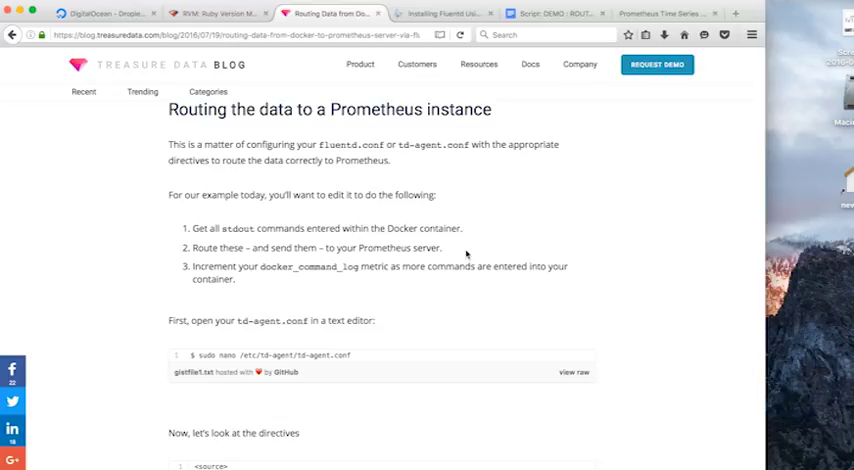
pyautogui.moveTo(378, 341)
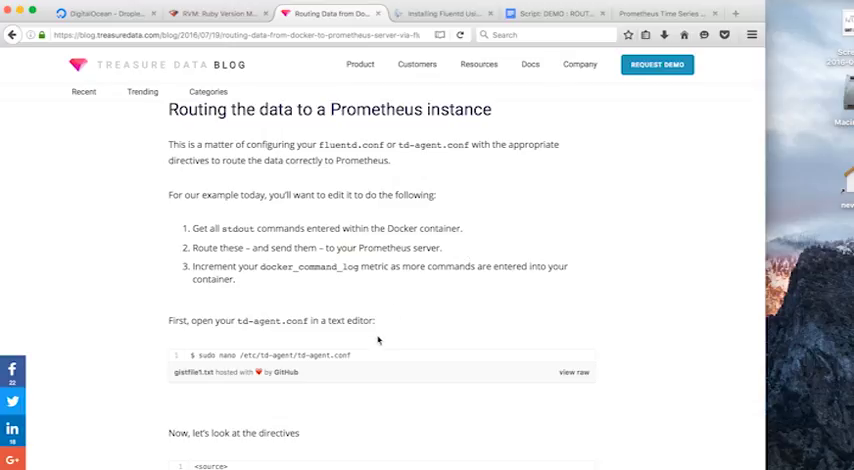
pyautogui.moveTo(357, 360)
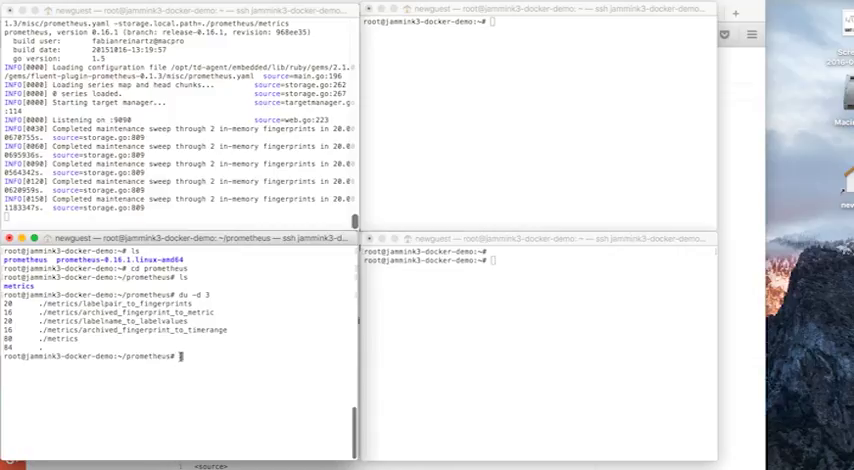
# Run cd .. and pwd in the lower-left terminal to confirm /root
pyautogui.write('cd ..')
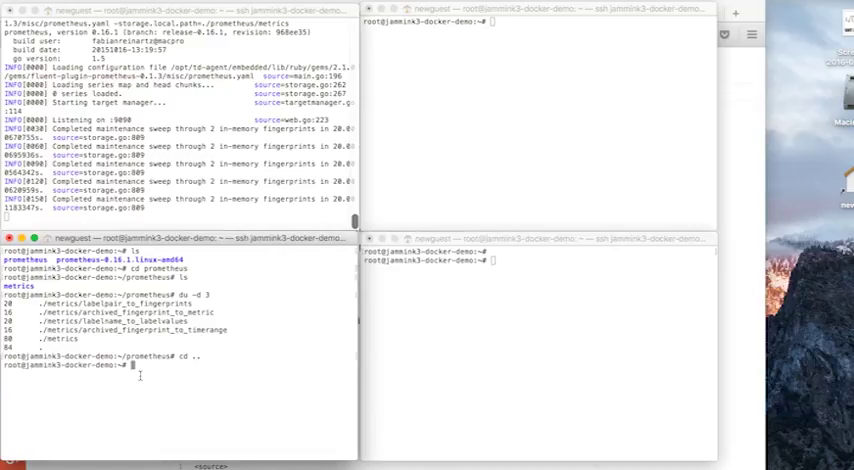
pyautogui.write('pwd')
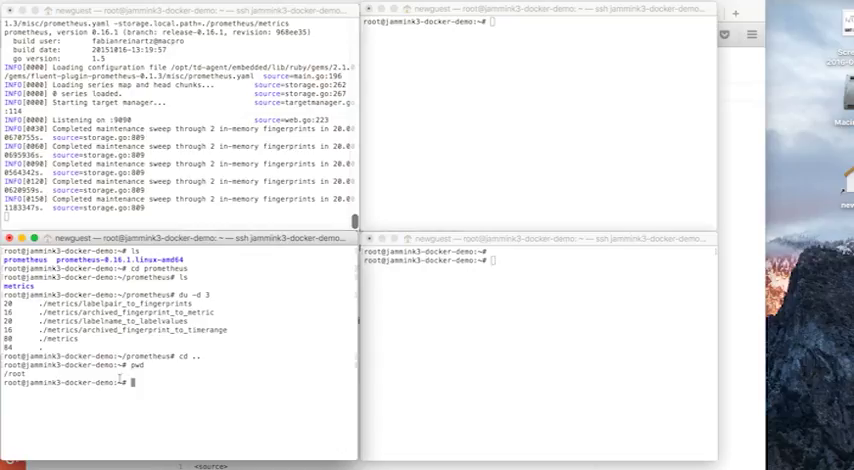
pyautogui.rightClick(135, 383)
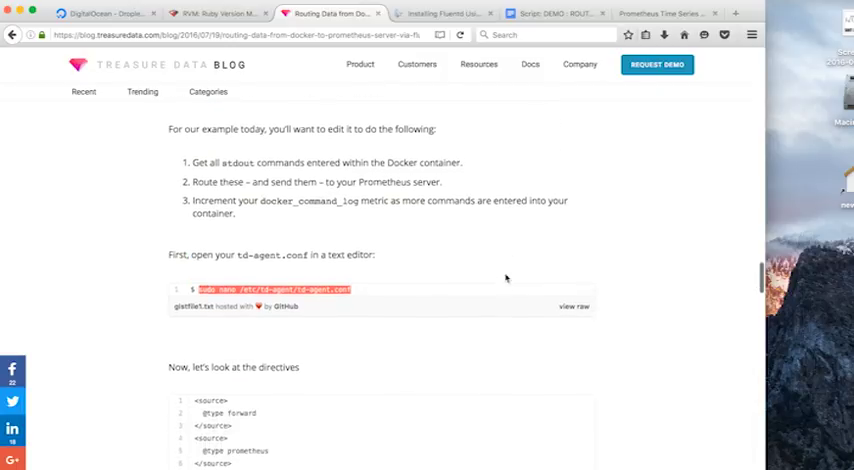
# Select the td-agent.conf directives block defining the docker_command_log counter
pyautogui.scroll(-3)
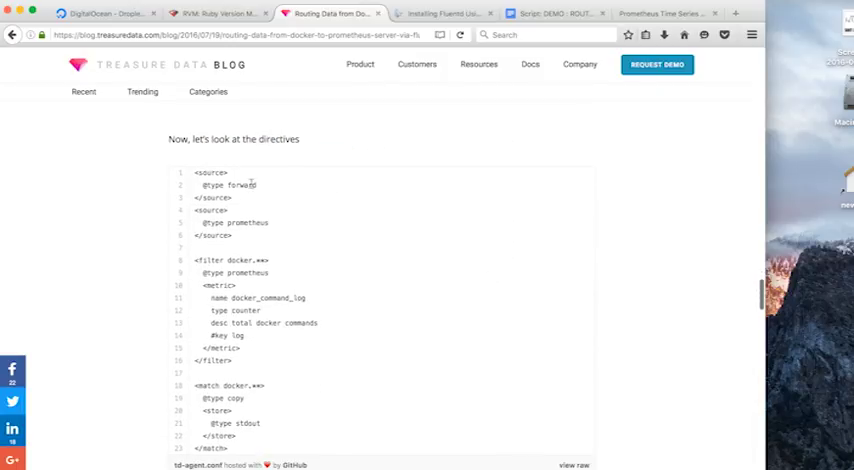
pyautogui.moveTo(181, 172); pyautogui.dragTo(237, 285)
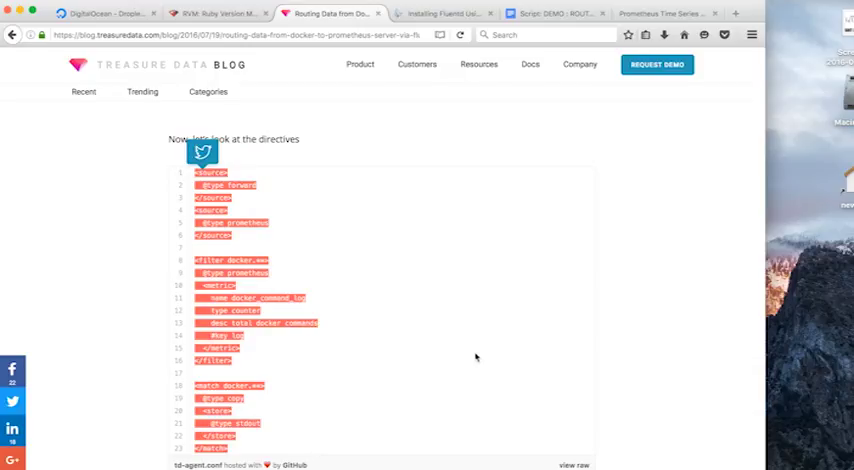
pyautogui.scroll(-3)
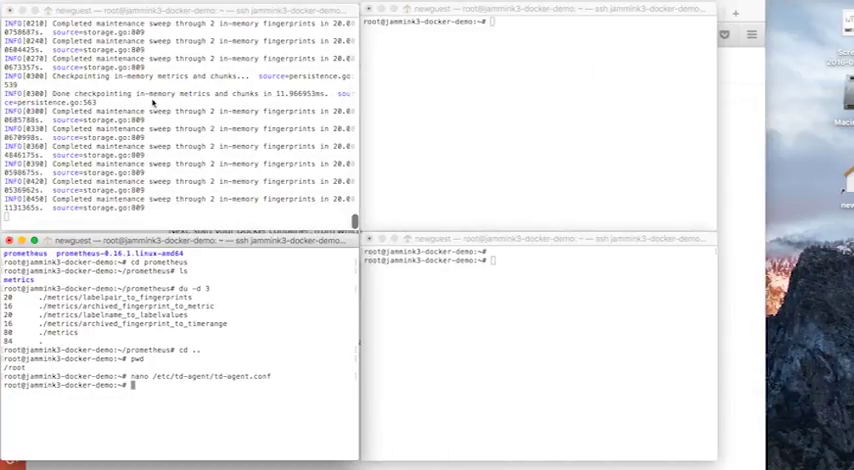
pyautogui.moveTo(678, 318)
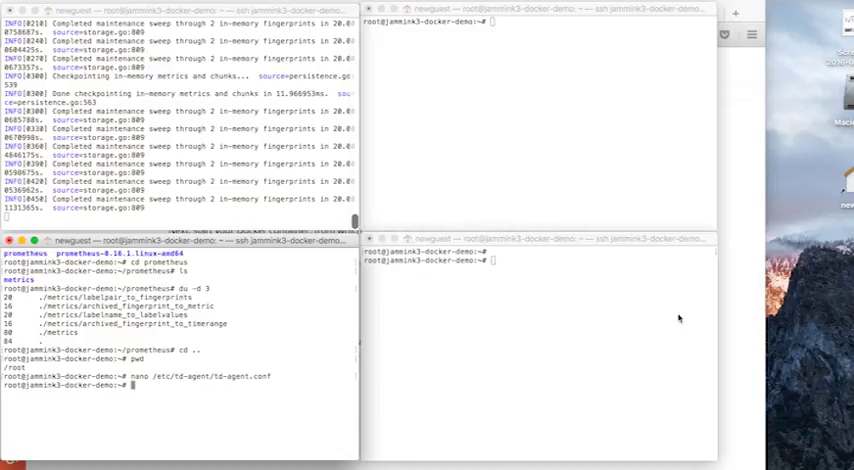
# Run 'service td-agent restart' in the lower-left terminal
pyautogui.write('service td-agent restart')
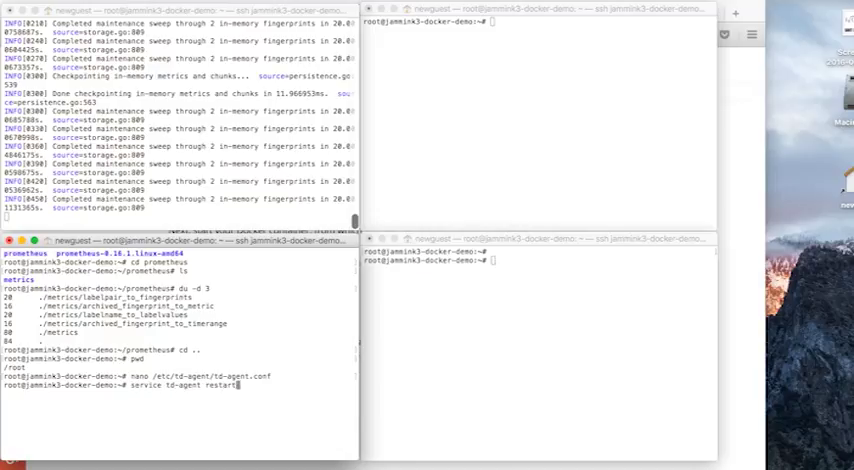
pyautogui.press('Return')
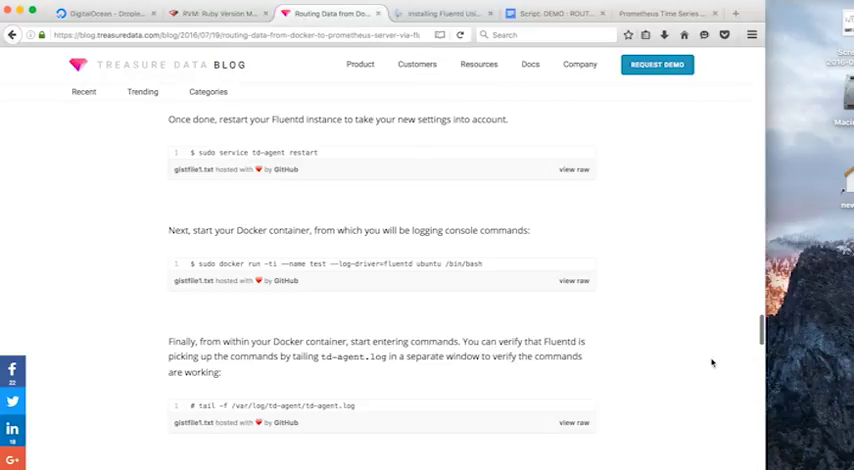
# Scroll to the Docker container start step and select its docker run command
pyautogui.scroll(-3)
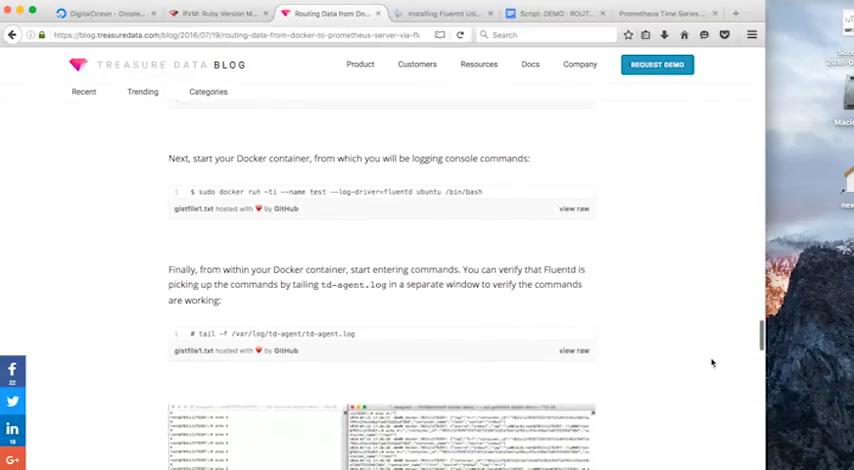
pyautogui.scroll(-3)
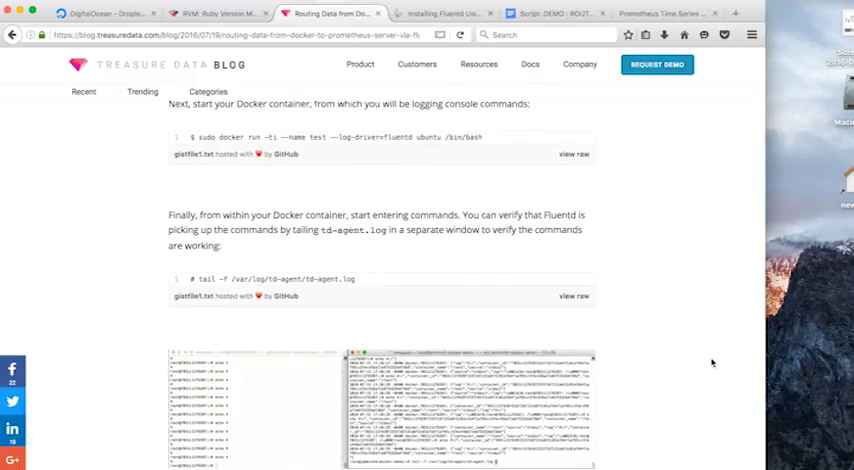
pyautogui.scroll(-3)
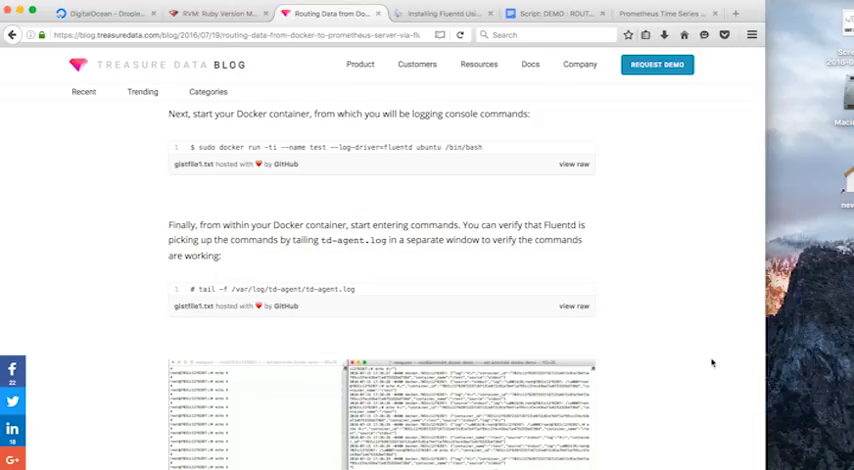
pyautogui.moveTo(295, 147); pyautogui.dragTo(483, 147)
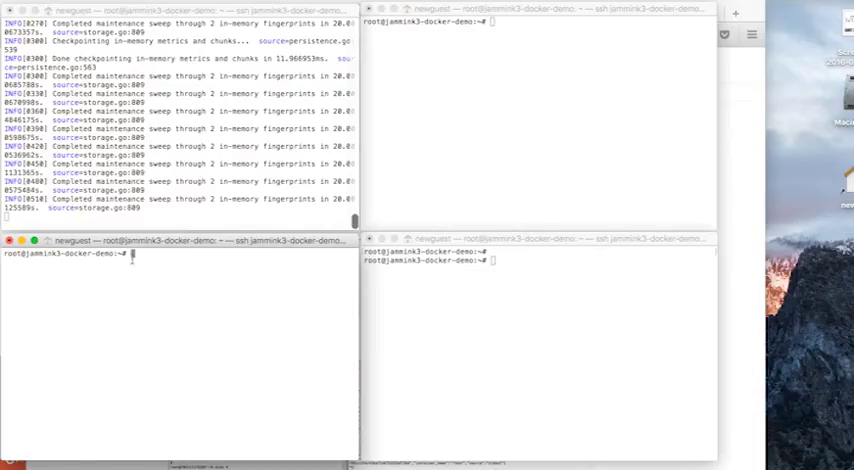
# Run 'sudo docker run -ti --name test --log-driver=fluentd ubuntu /bin/bash'
pyautogui.rightClick(133, 253)
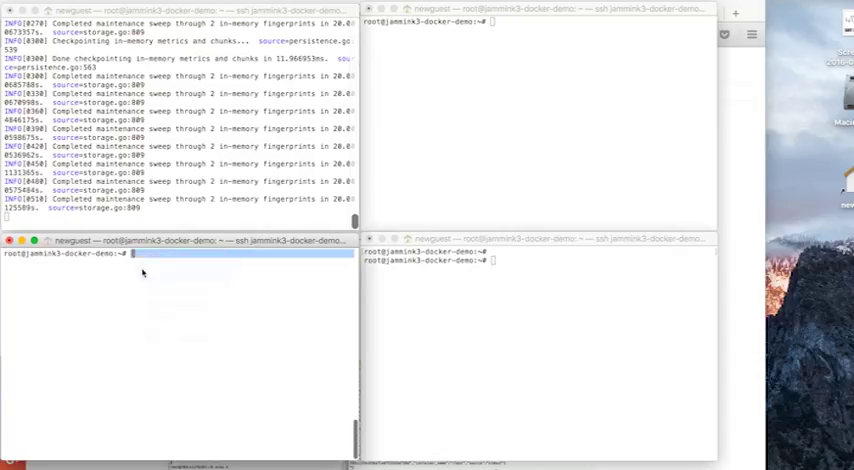
pyautogui.write('sudo docker run -ti --name test --log-driver=fluentd ubuntu /bin/bash')
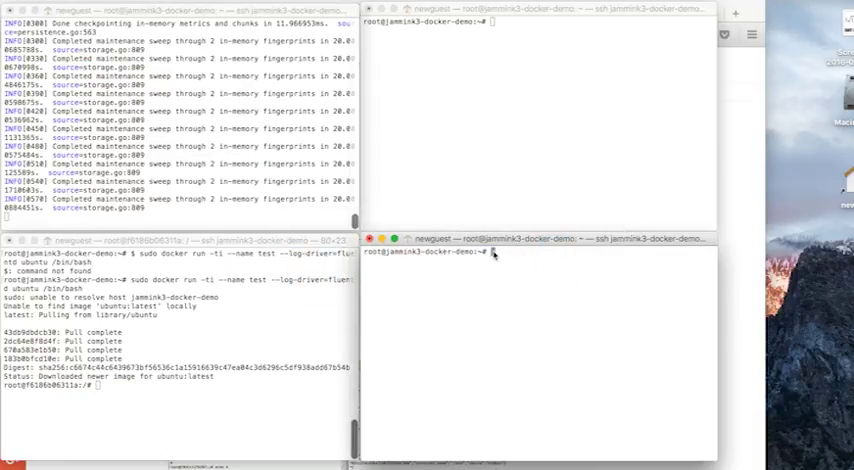
# Paste the td-agent.log tail command in the right terminal and run echo commands in the container
pyautogui.rightClick(490, 251)
pyautogui.write('tail -f /var/log/td-agent/td-agent.log')
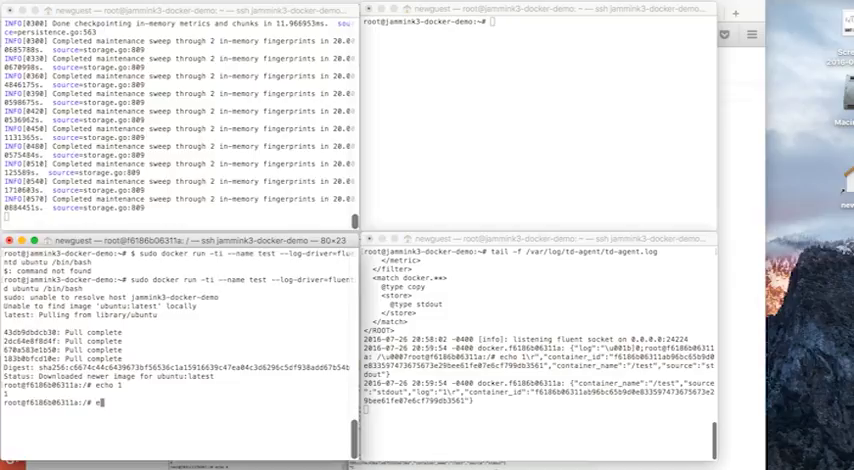
pyautogui.write('echo 2')
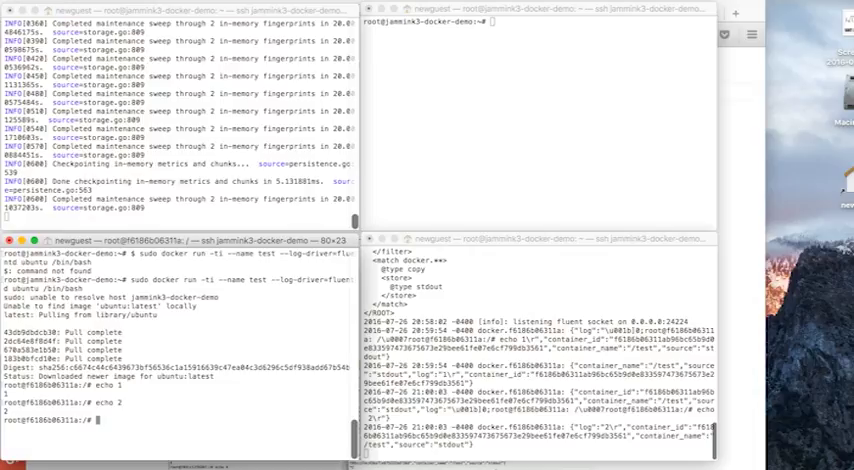
pyautogui.write('echo')
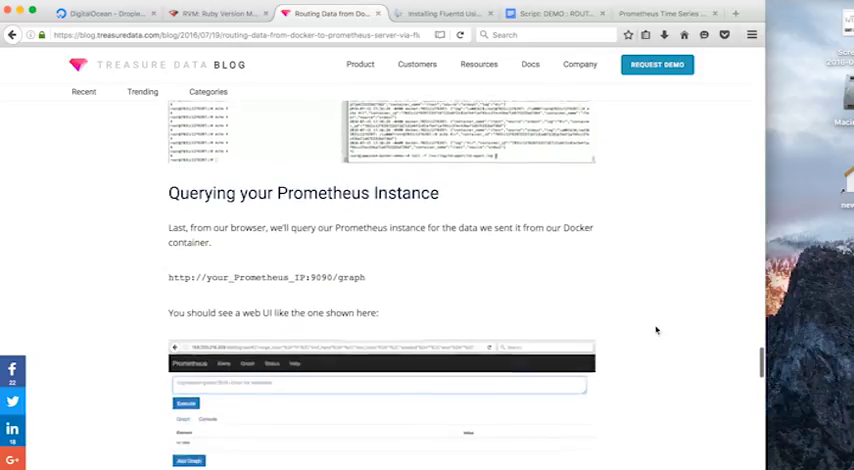
# Scroll to 'Querying your Prometheus Instance' and switch to the Prometheus console
pyautogui.scroll(-3)
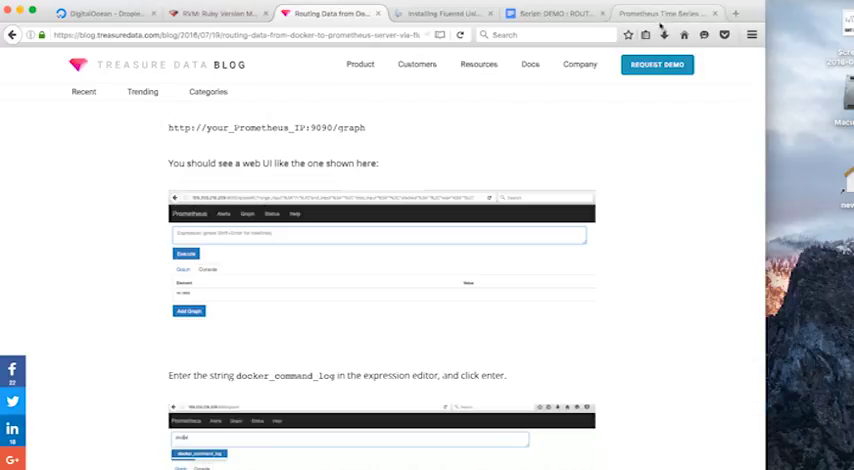
pyautogui.click(665, 13)
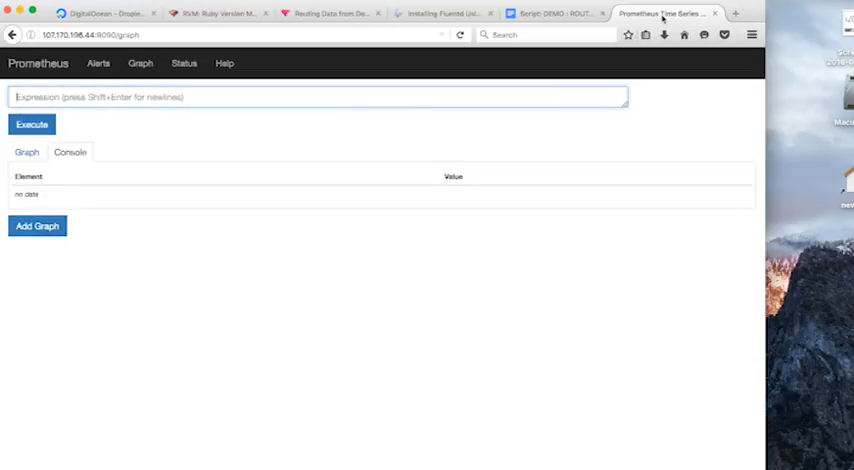
# Execute the docker_command_log query, then rerun it as the counter rises from 8 to 12
pyautogui.write('docker')
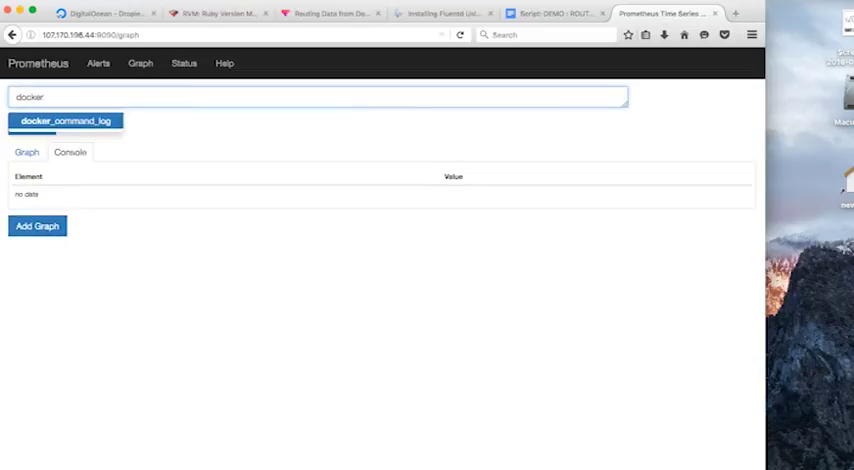
pyautogui.moveTo(135, 137)
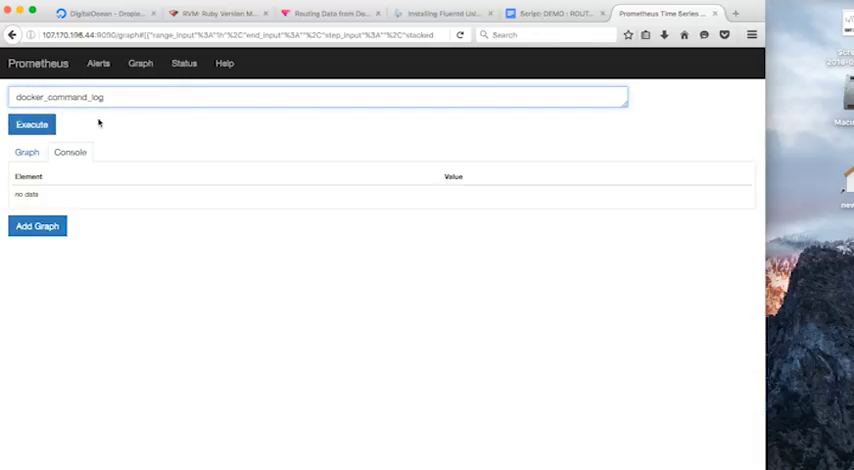
pyautogui.click(31, 124)
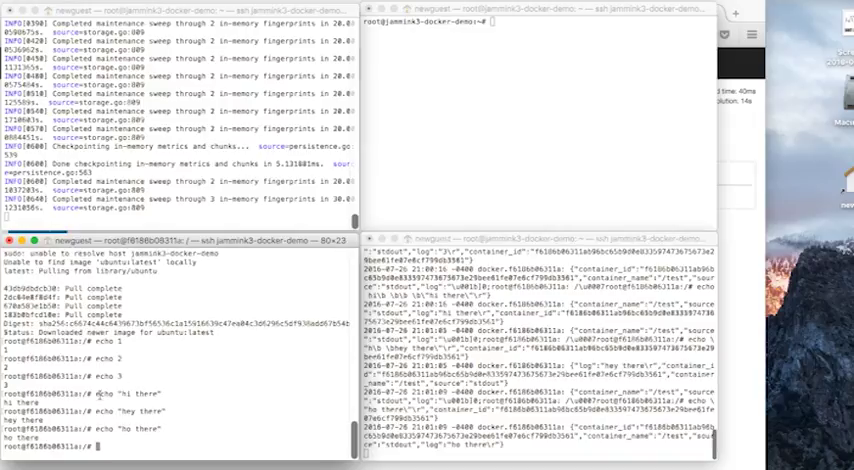
pyautogui.click(665, 12)
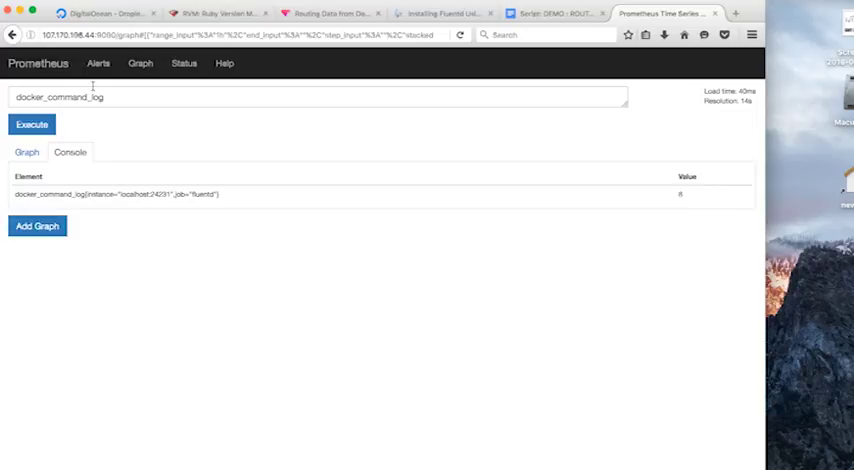
pyautogui.click(31, 123)
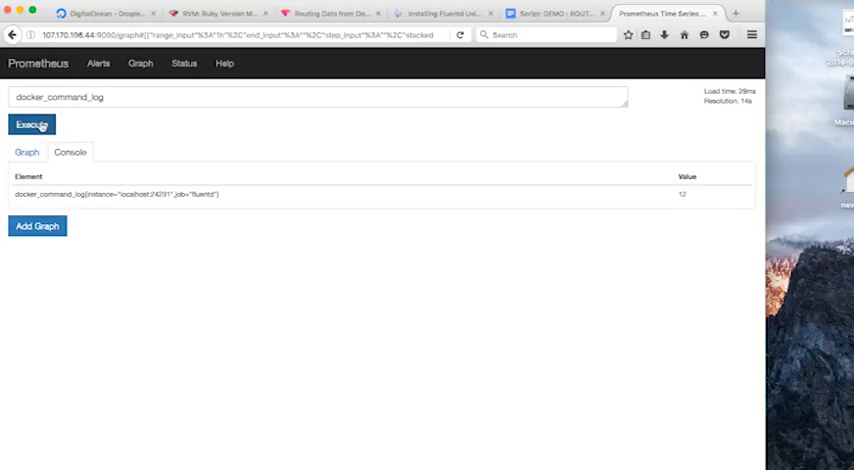